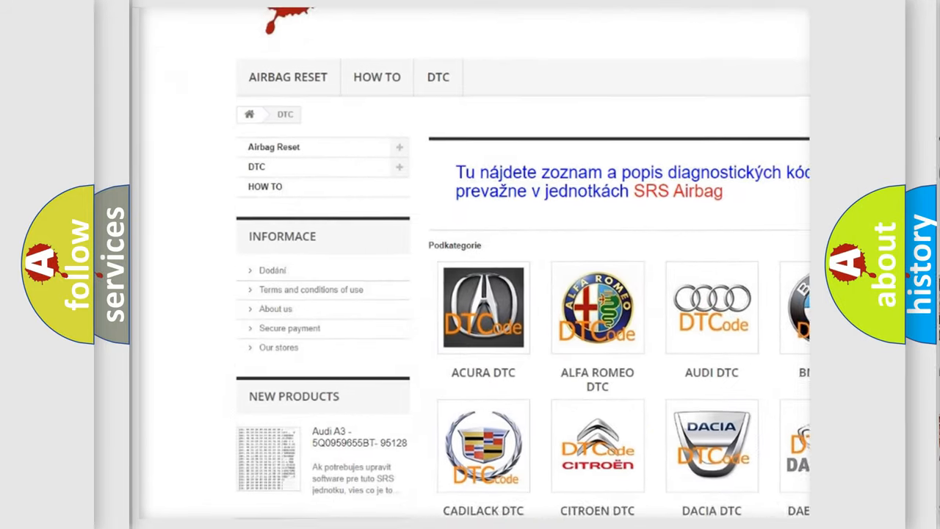
pyautogui.scroll(-3)
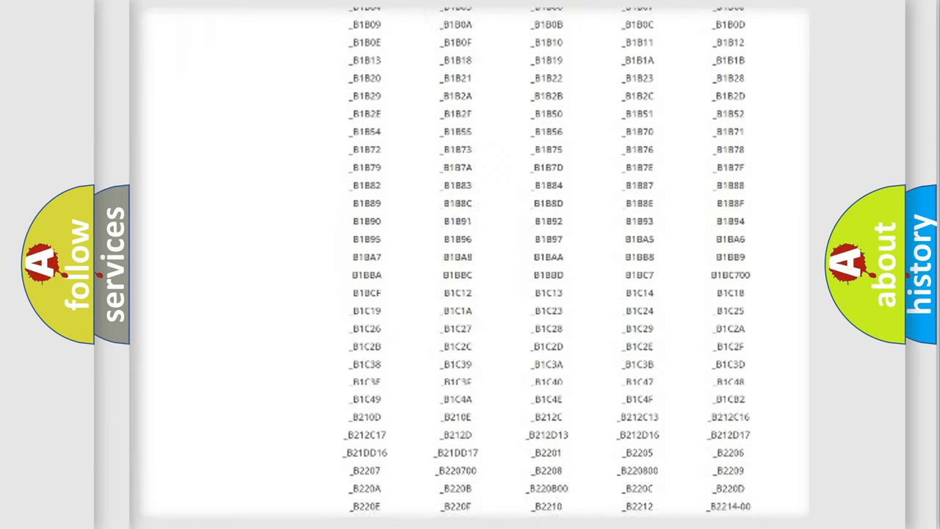
pyautogui.scroll(-3)
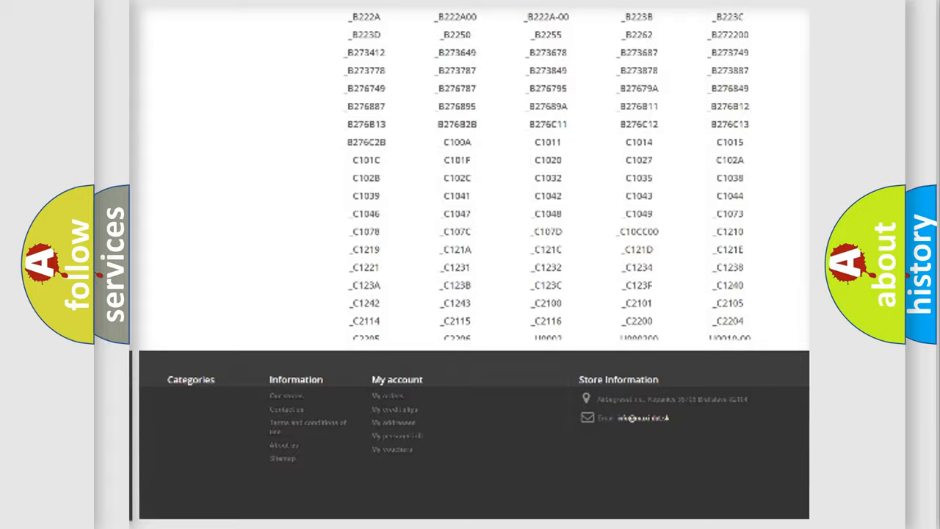